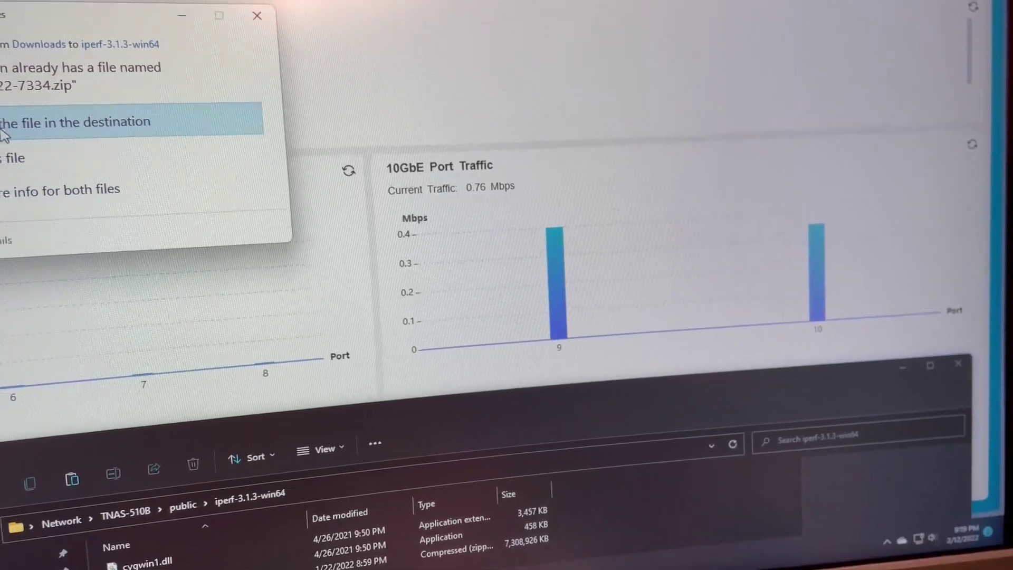
Replace the existing 3DMark zip in the NAS iperf-3.1.3-win64 folder to start the 6.89 GB copy
{"action": "left_click", "coordinate": [74, 122]}
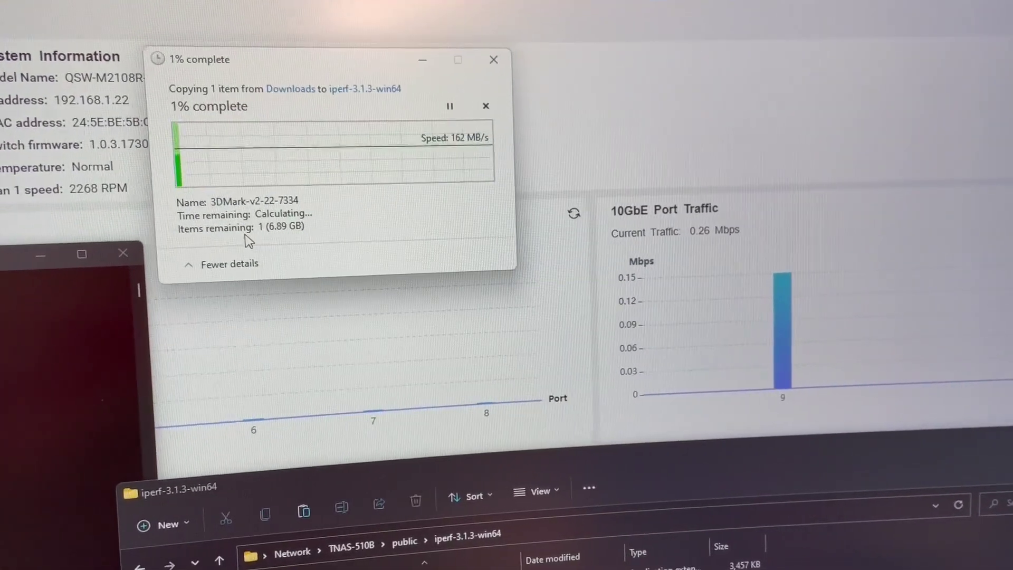